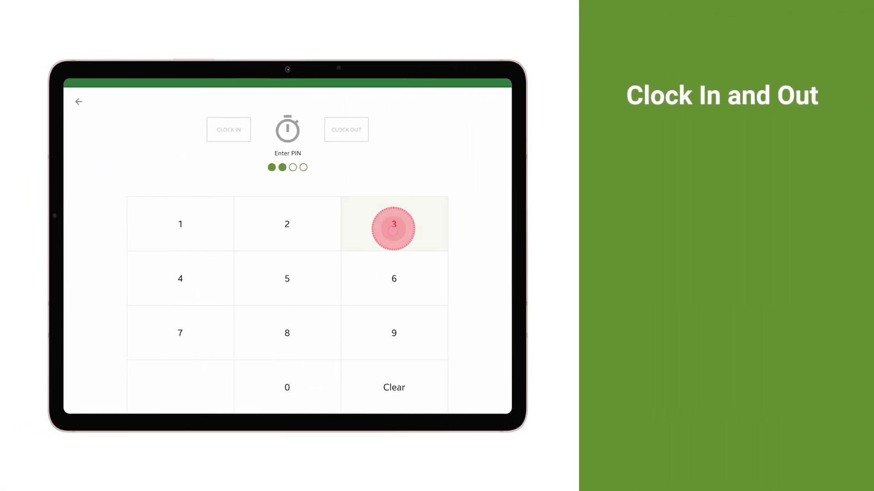
# Clock the employee in at the POS time clock with their 4-digit PIN and reach the sales screen.
pyautogui.click(393, 224)
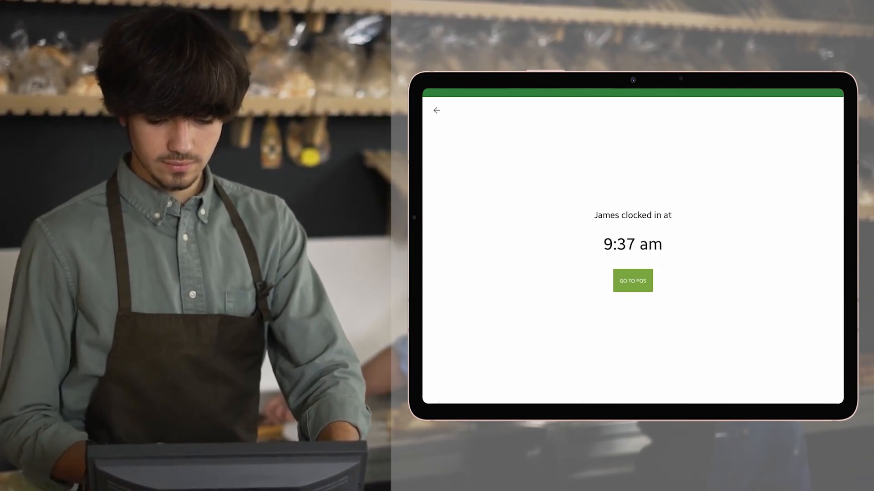
pyautogui.click(632, 280)
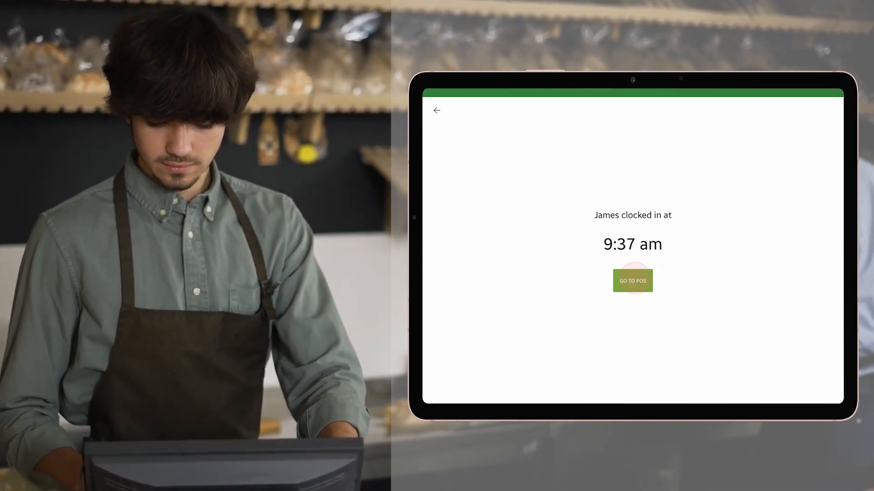
pyautogui.click(632, 281)
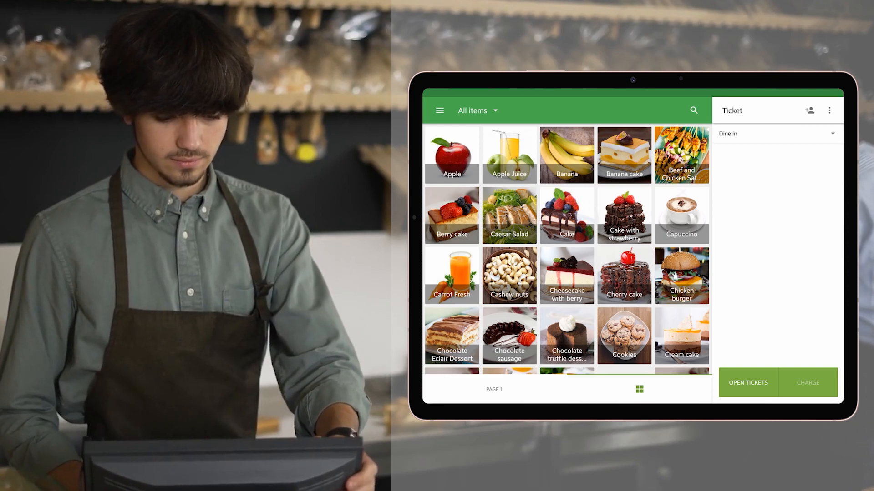
pyautogui.click(724, 225)
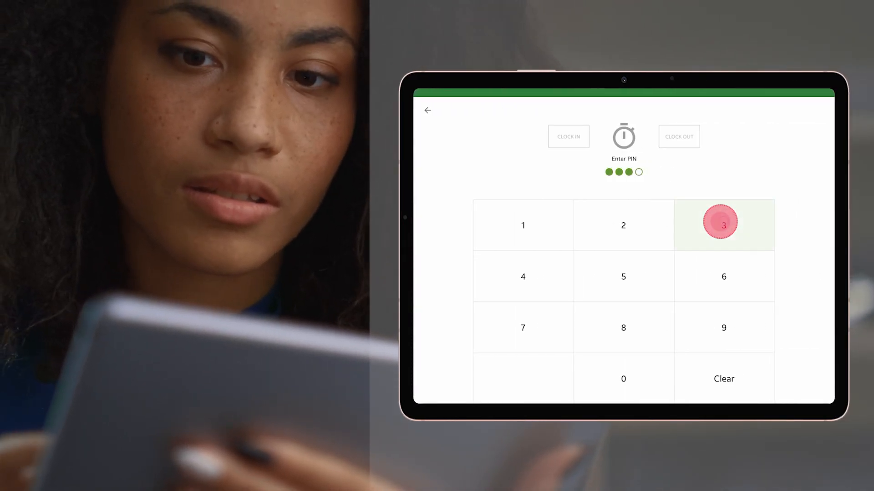
pyautogui.click(723, 226)
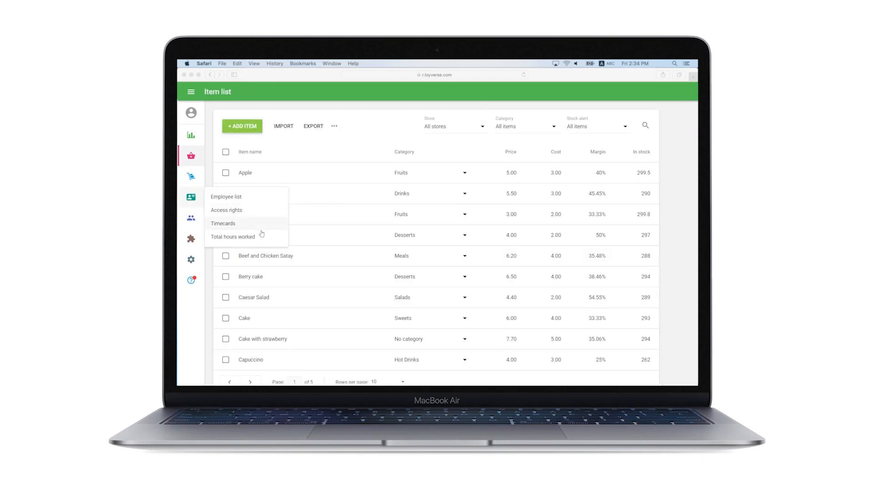
pyautogui.click(232, 237)
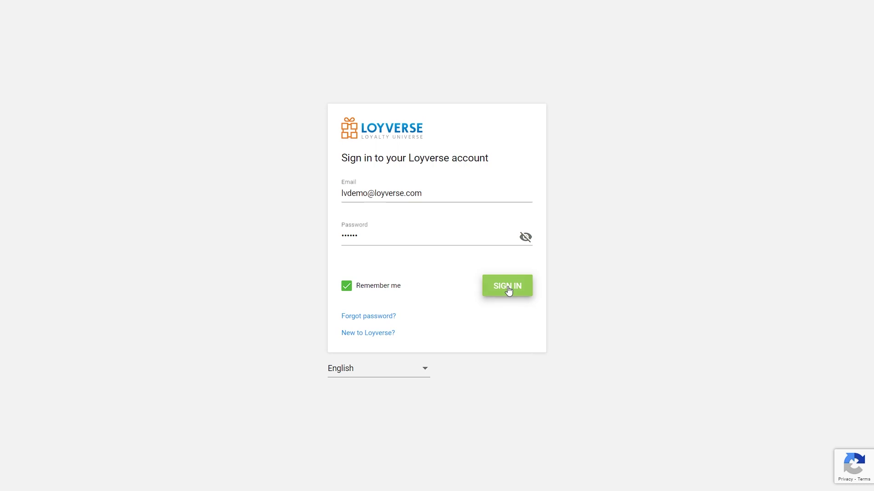
# Sign in to Back Office and switch on the Time clock feature under Settings > Features, saving it.
pyautogui.click(507, 286)
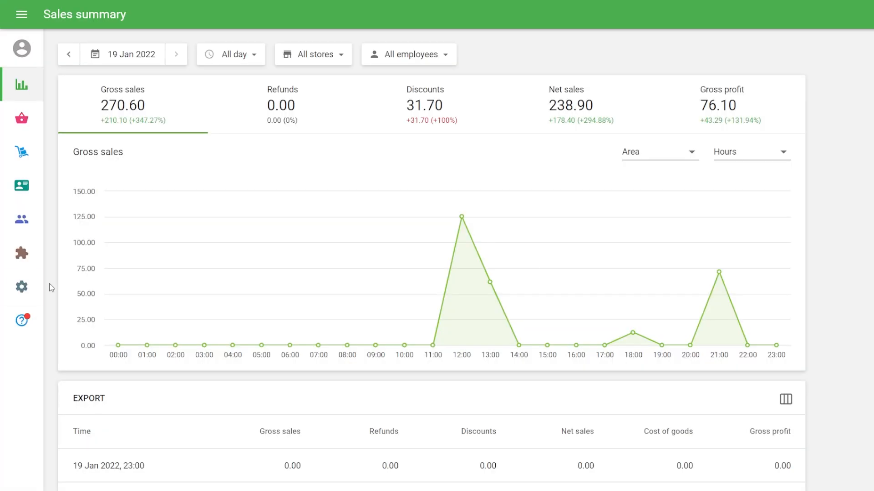
pyautogui.click(21, 286)
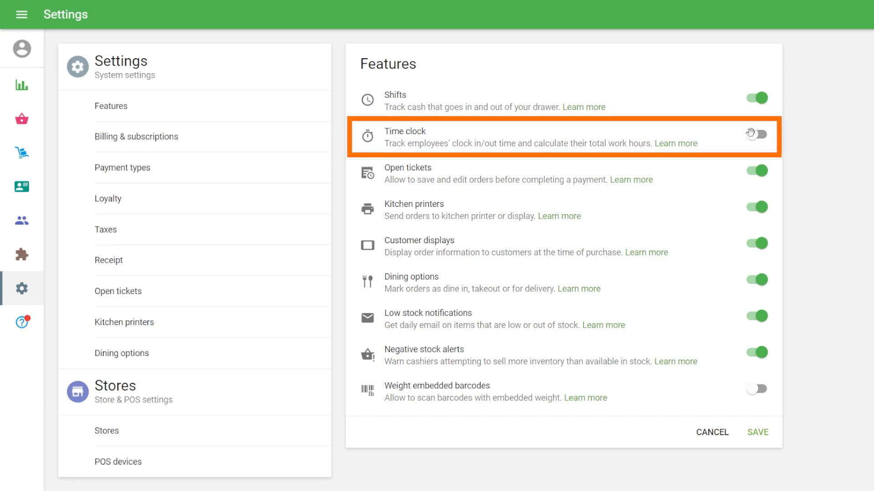
pyautogui.click(757, 135)
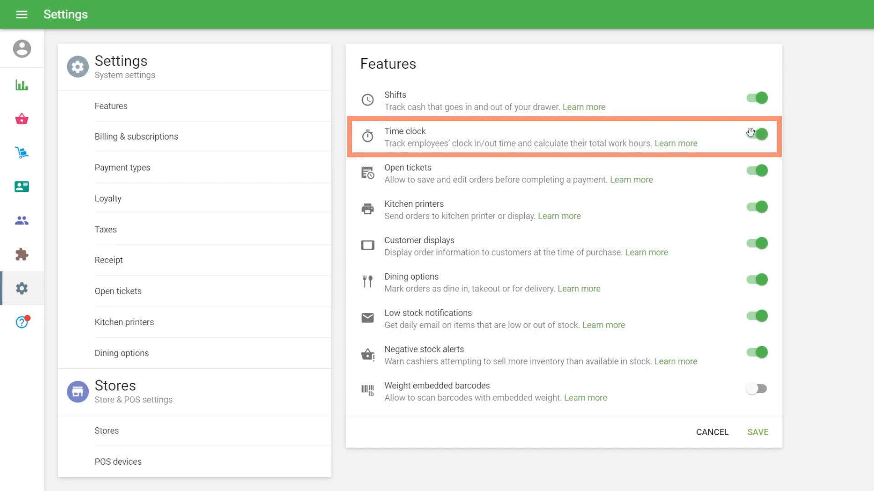
pyautogui.click(757, 433)
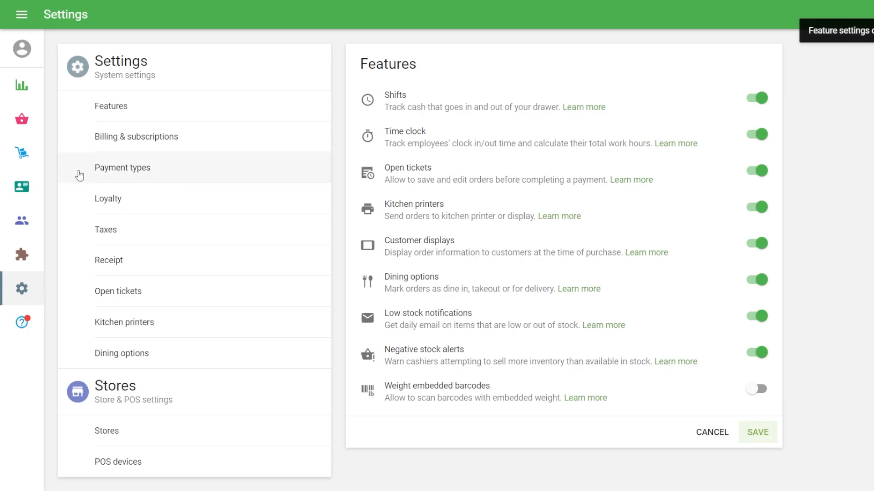
# View the Administrator employee's record in the Employee list to read their POS PIN.
pyautogui.click(20, 186)
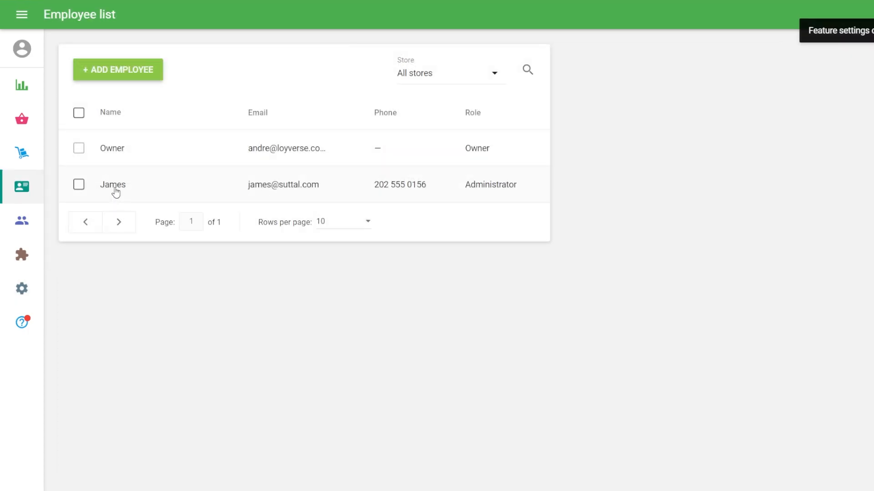
pyautogui.click(113, 185)
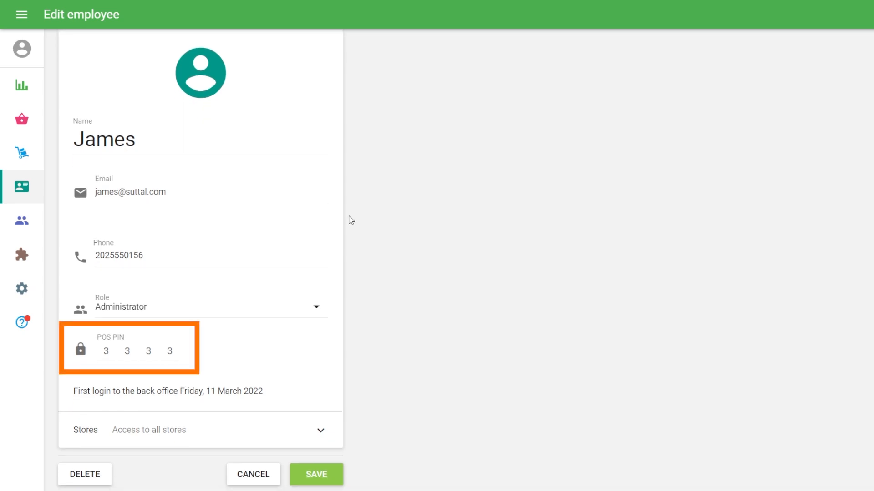
pyautogui.moveTo(343, 244)
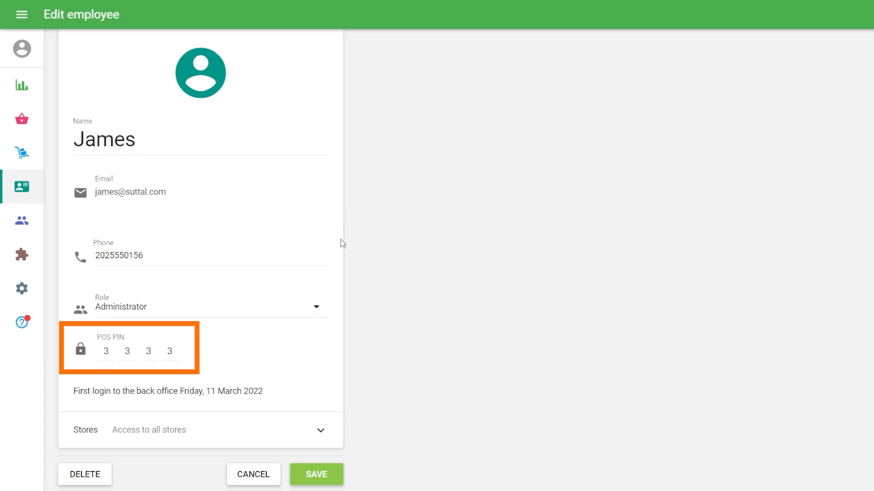
pyautogui.click(320, 475)
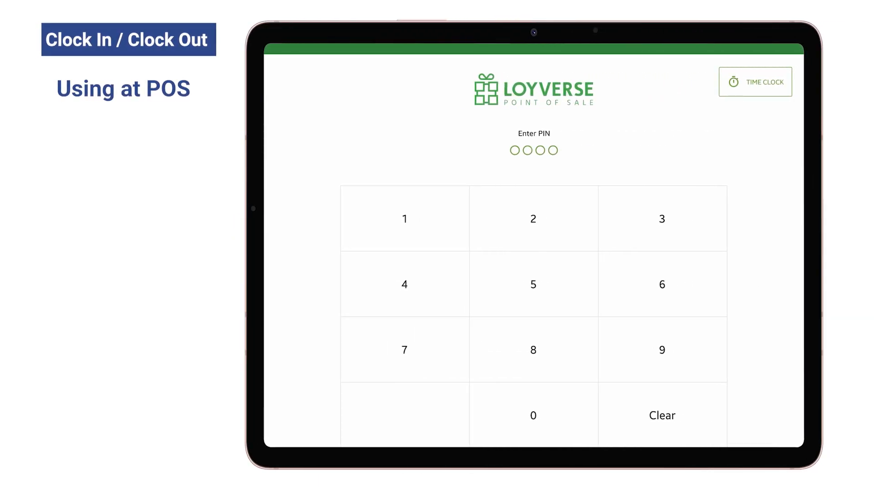
# Clock James in by PIN at the Time Clock for a 9:37 am start and continue to the sales screen.
pyautogui.click(755, 82)
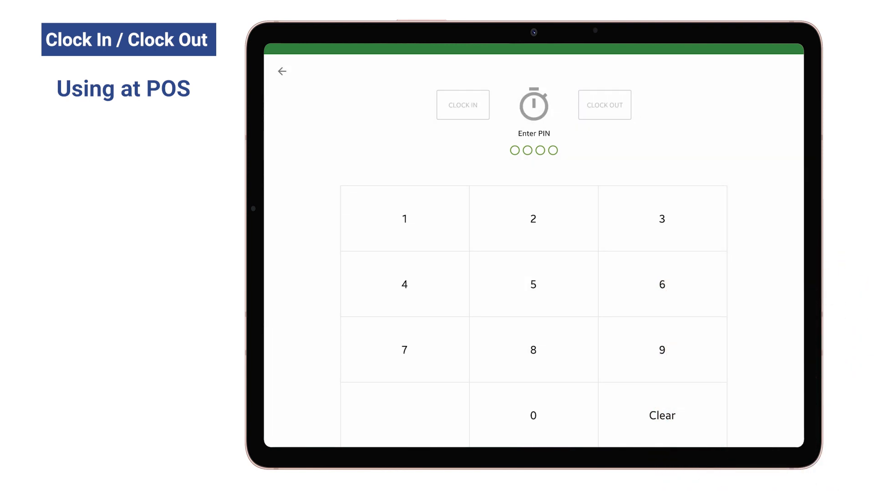
pyautogui.click(663, 219)
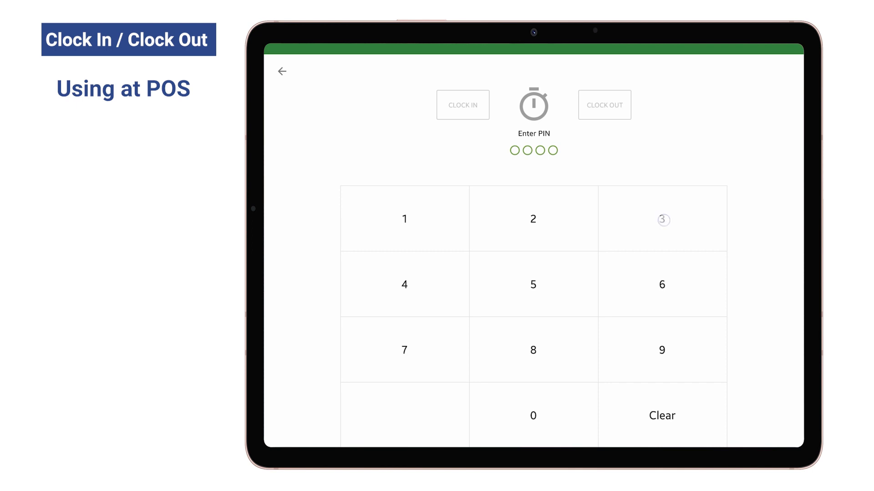
pyautogui.click(663, 220)
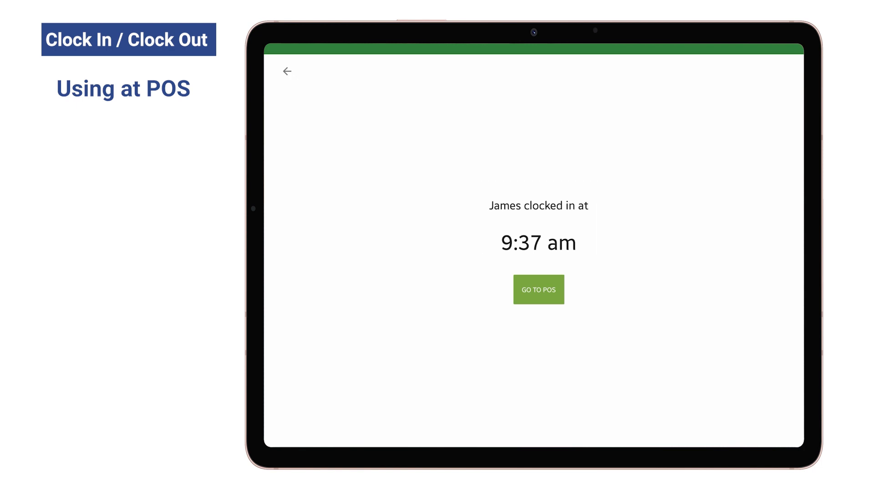
pyautogui.click(539, 290)
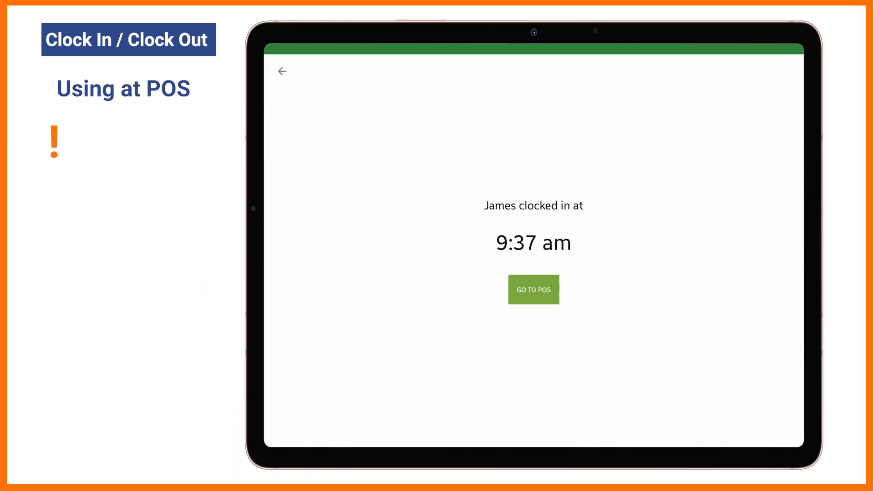
pyautogui.click(533, 290)
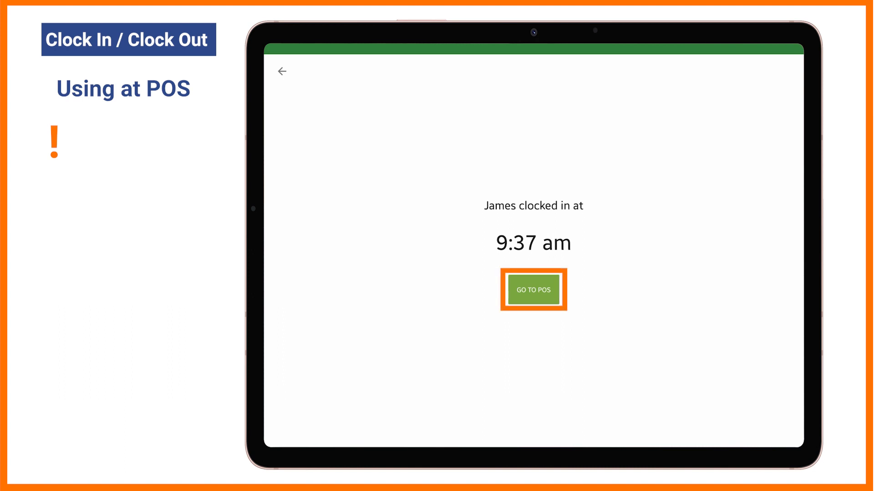
pyautogui.click(533, 290)
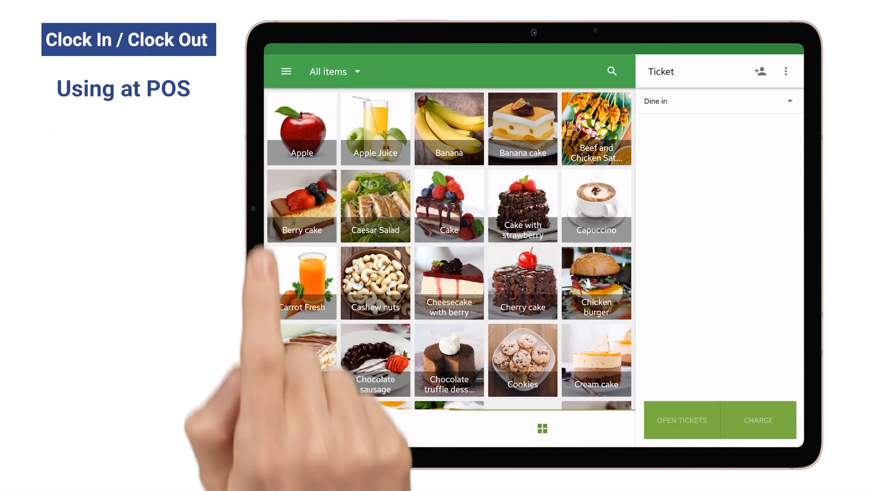
# Lock the register and clock James out by PIN at the Time Clock, recording an 8:09 pm finish.
pyautogui.click(285, 71)
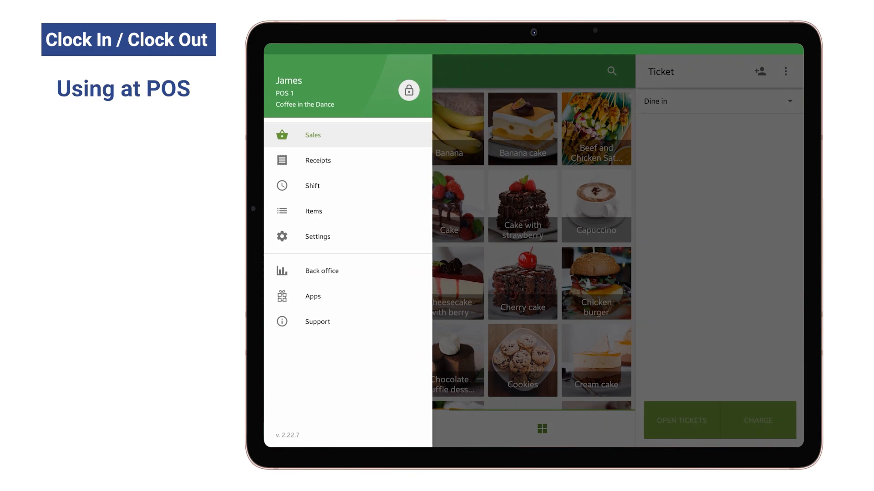
pyautogui.click(409, 90)
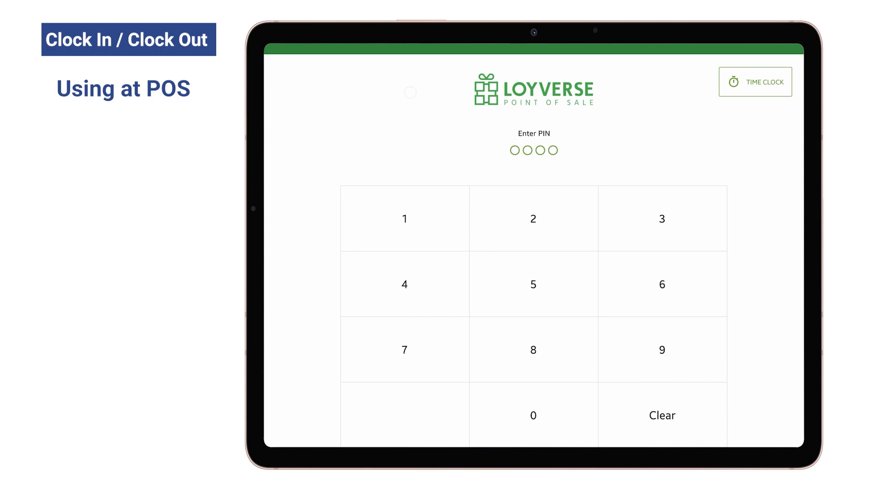
pyautogui.click(755, 82)
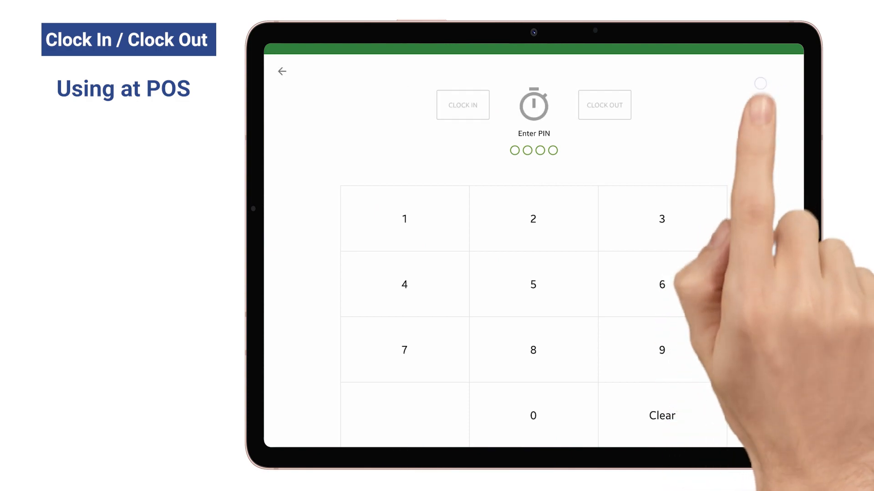
pyautogui.click(662, 219)
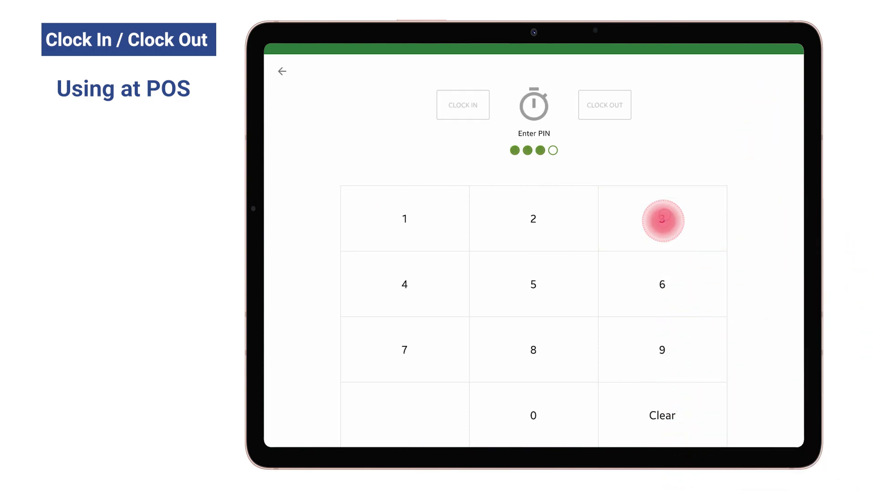
pyautogui.click(662, 220)
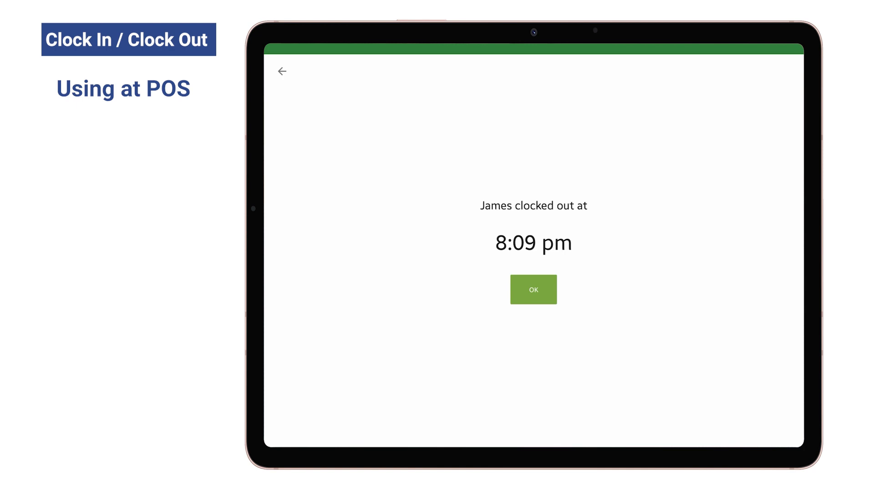
pyautogui.click(534, 289)
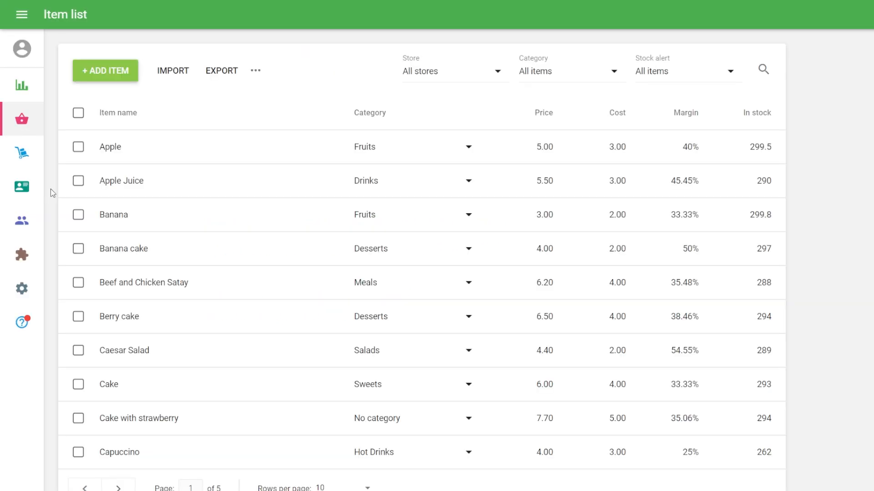
# Show the Total hours worked report: Dakota 7.17, James 9.37, 16.53 hours in total.
pyautogui.click(21, 186)
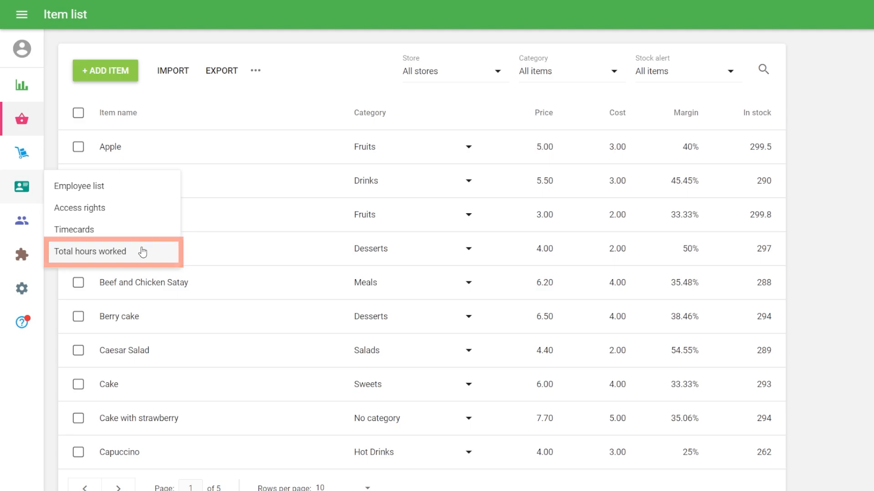
pyautogui.click(89, 251)
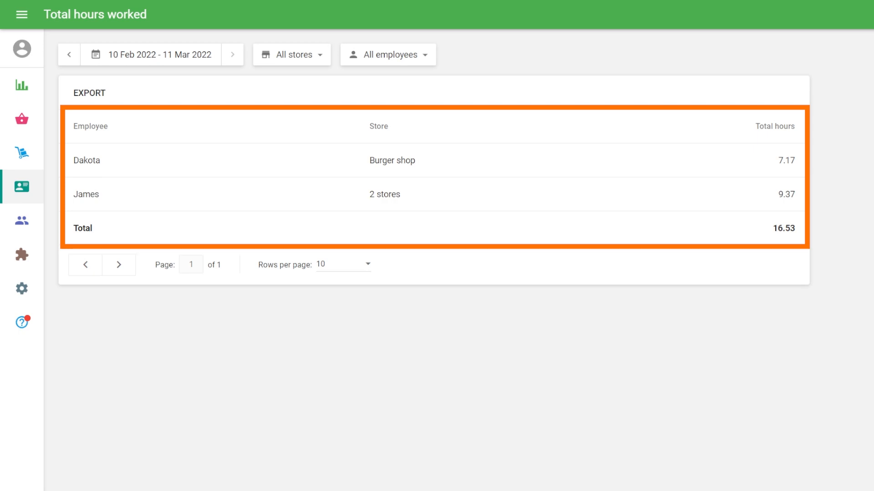
pyautogui.click(21, 187)
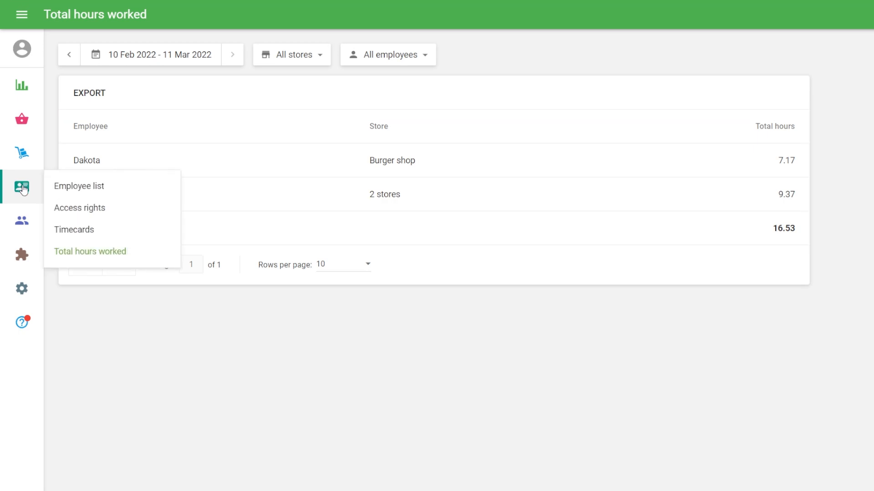
pyautogui.moveTo(96, 233)
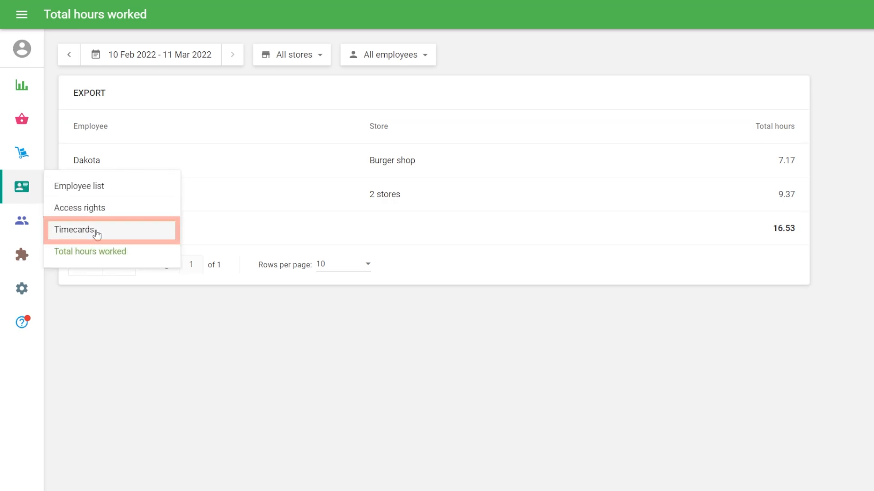
# Correct James's timecard missing a clock-in to 17:00–21:00 and save it.
pyautogui.click(72, 229)
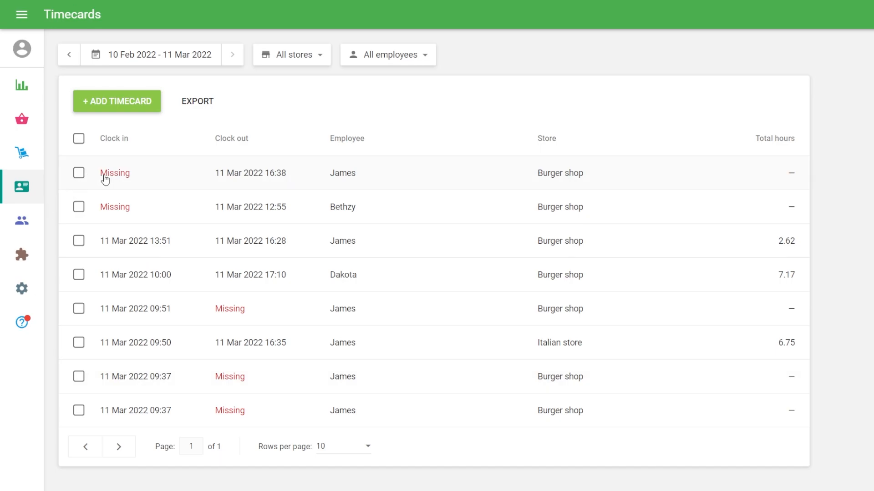
pyautogui.click(114, 173)
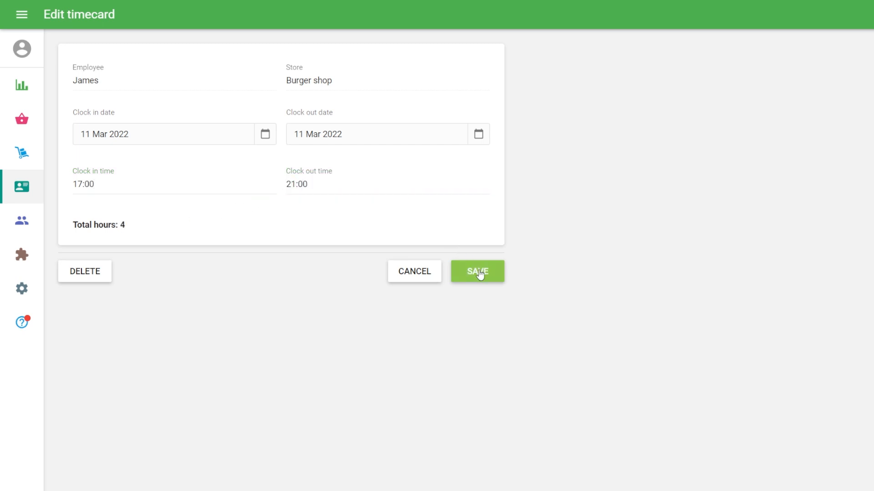
pyautogui.click(477, 271)
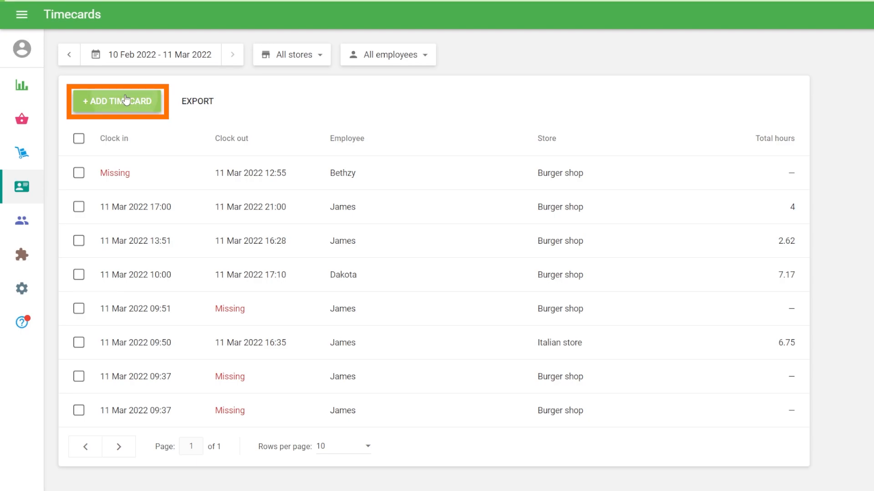
# Begin a new timecard for Dakota at the Italian store, choosing its clock-in date.
pyautogui.click(117, 101)
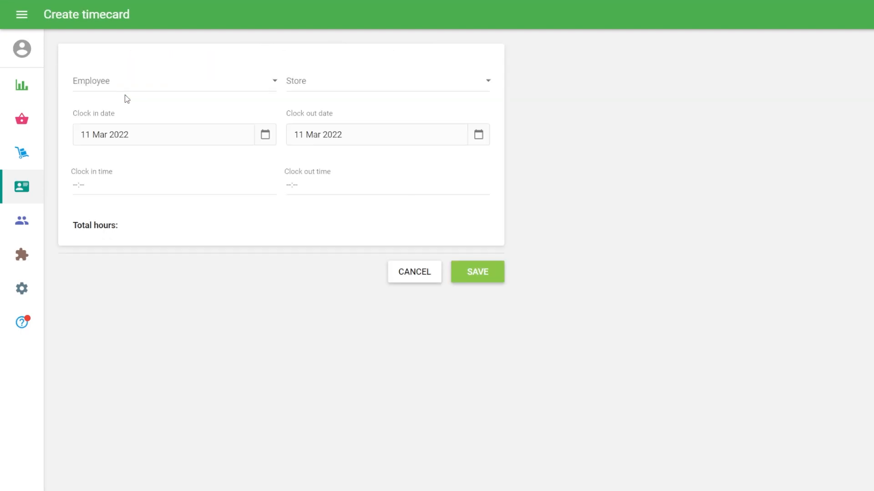
pyautogui.click(264, 135)
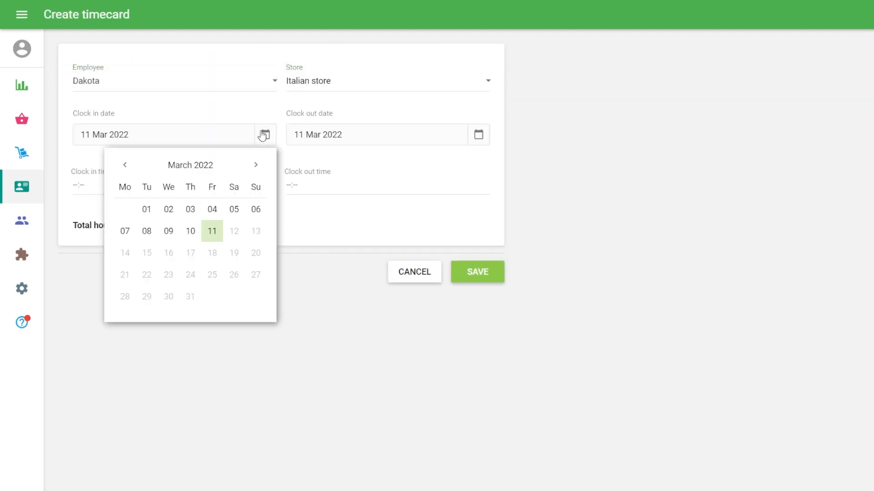